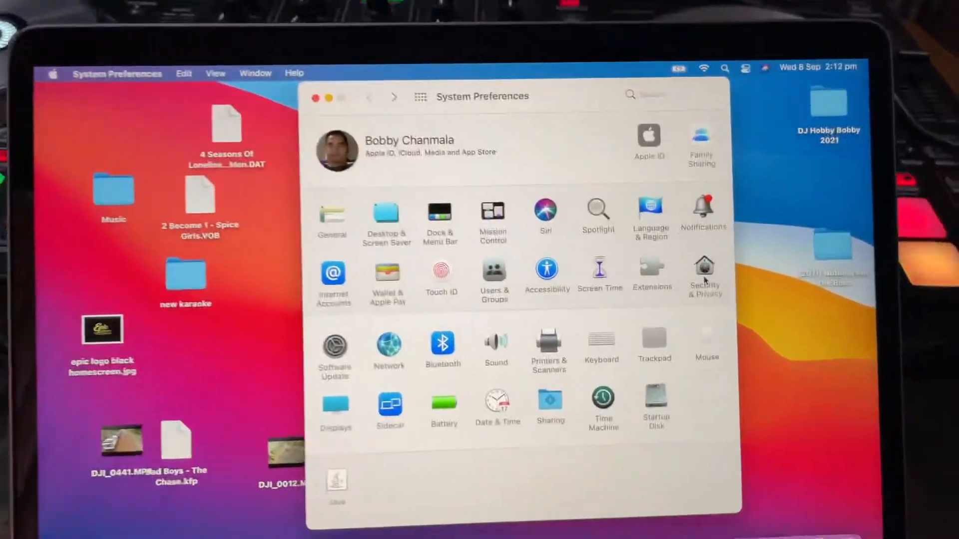
# Open Security & Privacy General settings and attempt a password unlock, leaving changes locked.
pyautogui.click(704, 274)
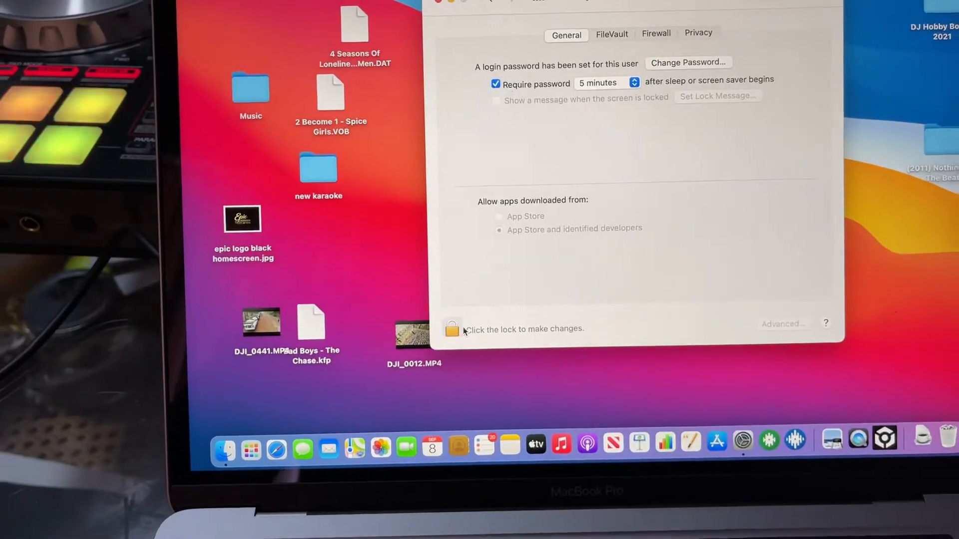
pyautogui.click(452, 329)
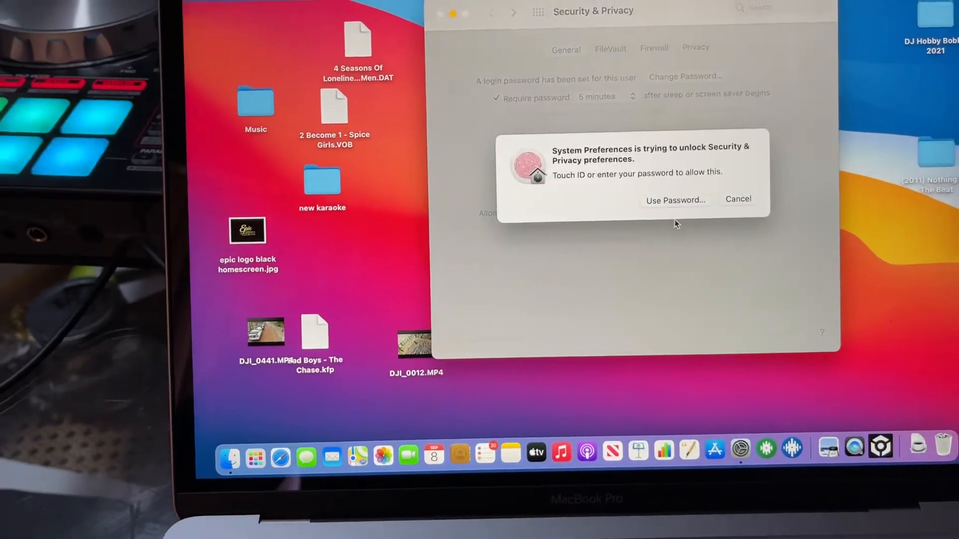
pyautogui.click(676, 199)
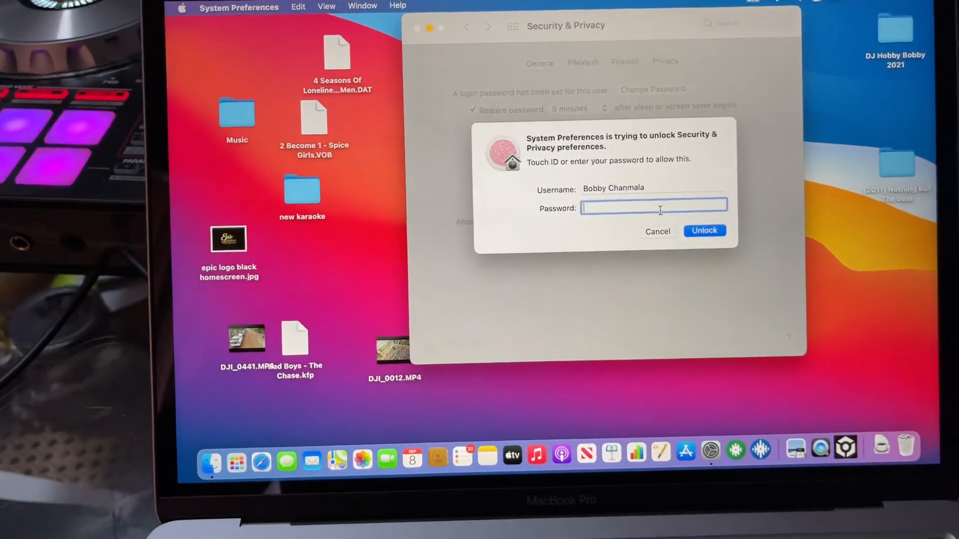
pyautogui.click(658, 231)
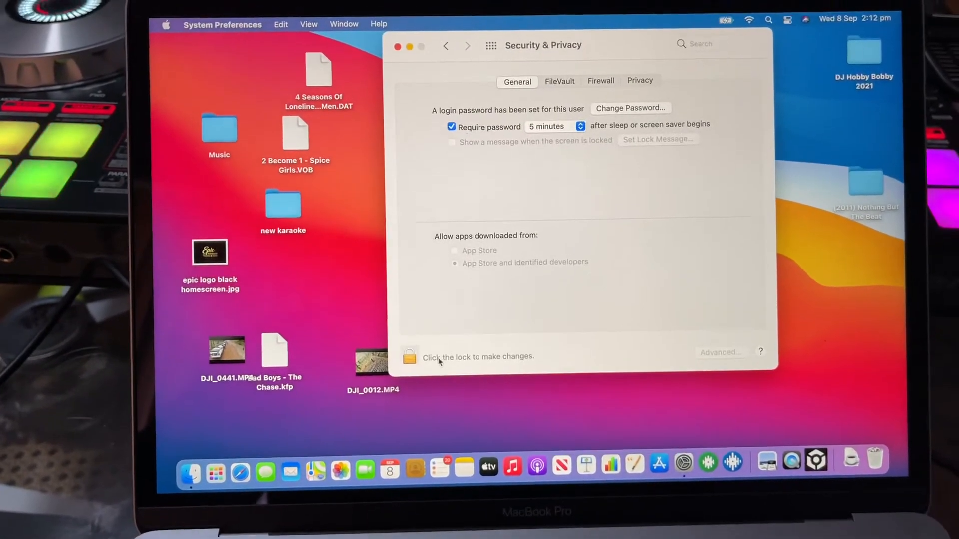
# Open Sound output settings to find the DDJ-SX3 USB controller listed.
pyautogui.click(409, 356)
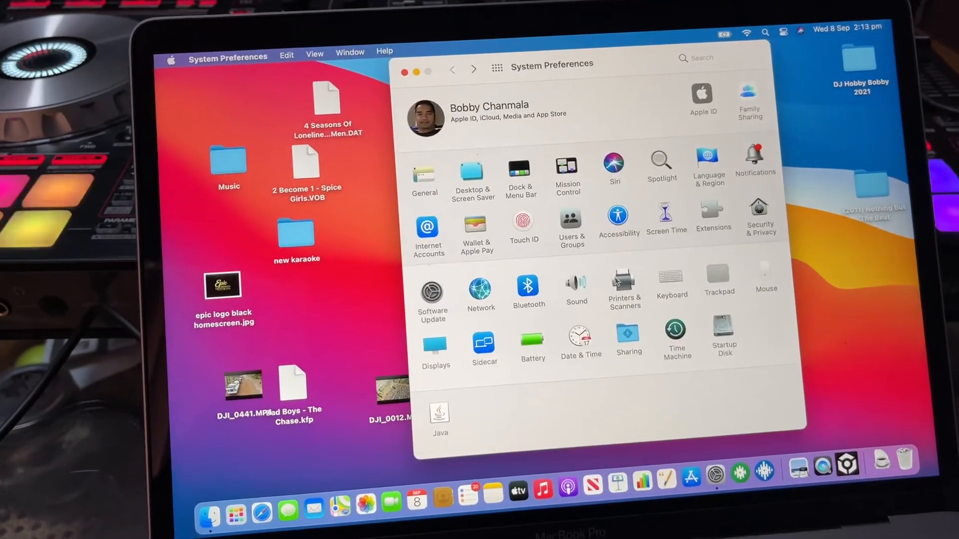
pyautogui.click(575, 283)
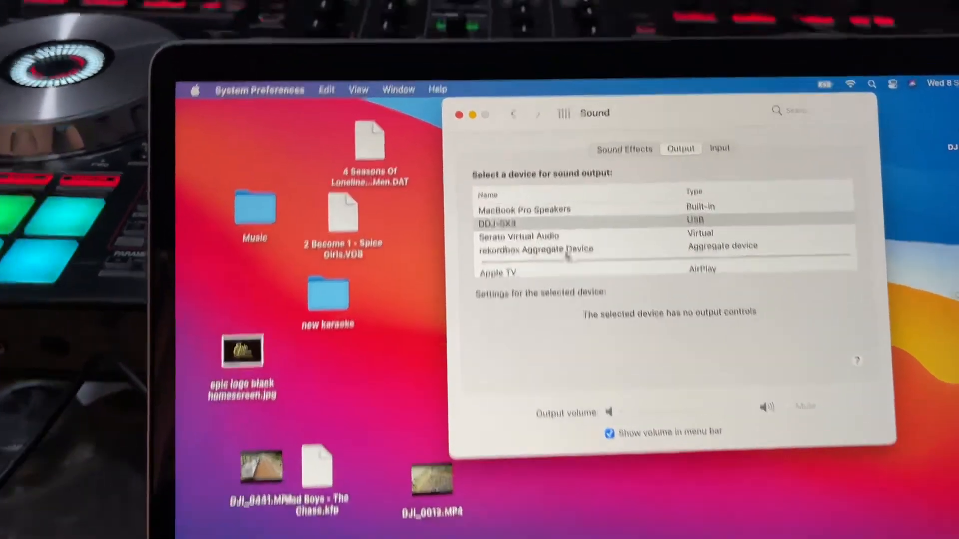